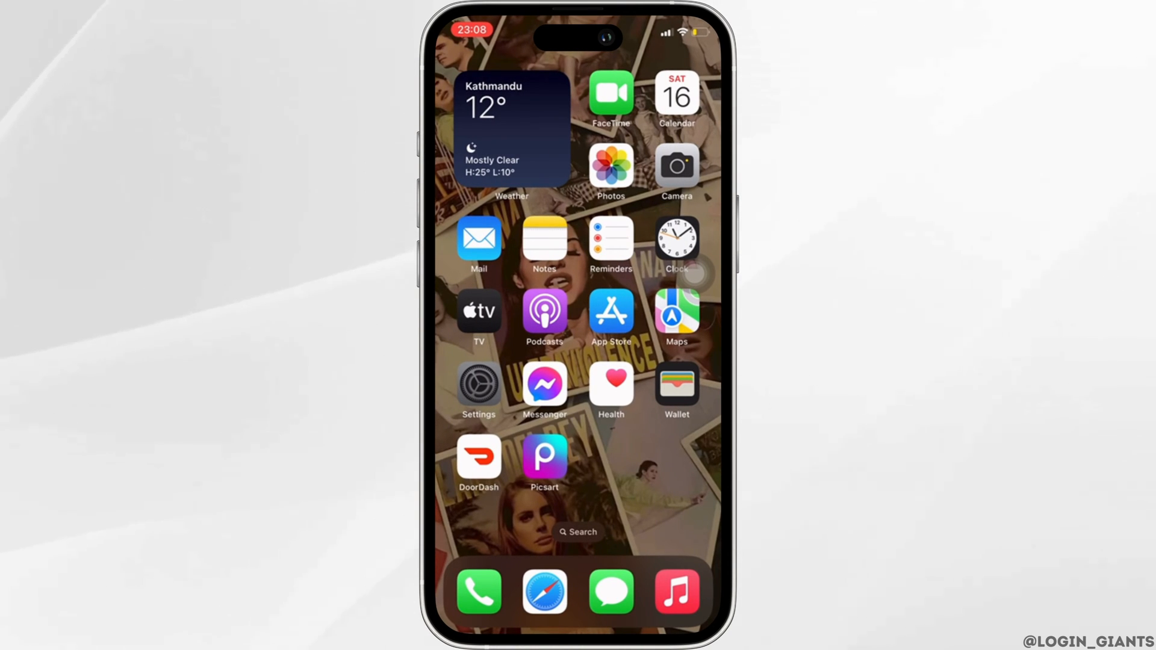
Open Settings and go to the Apple ID account page listing Subscriptions
click(478, 386)
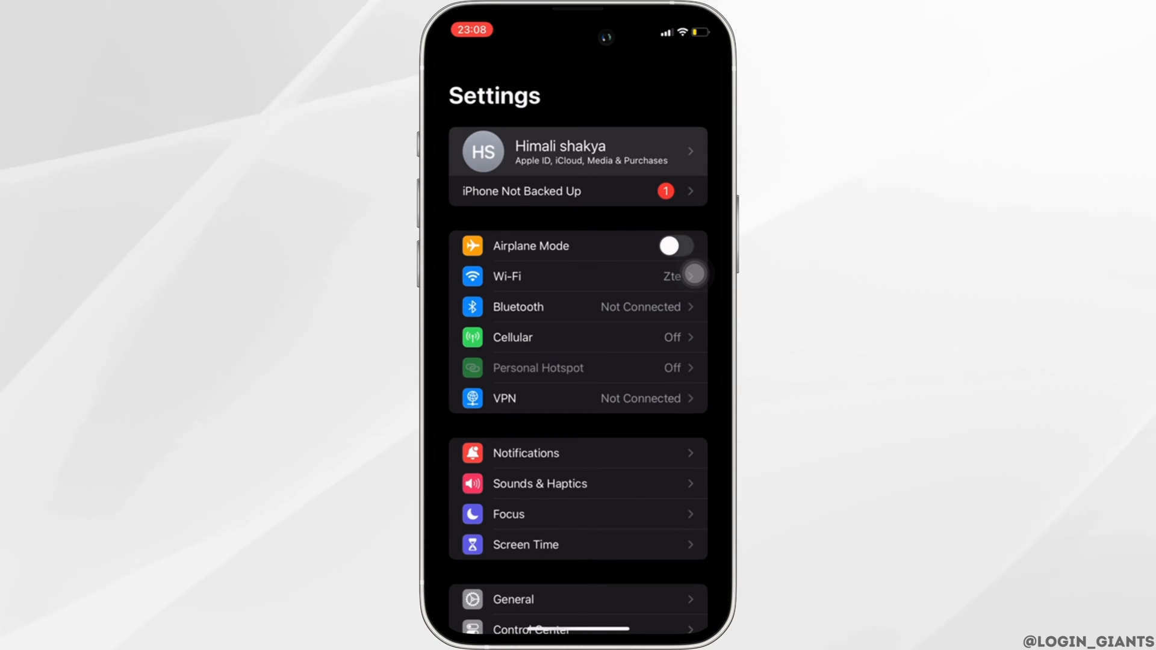
click(577, 151)
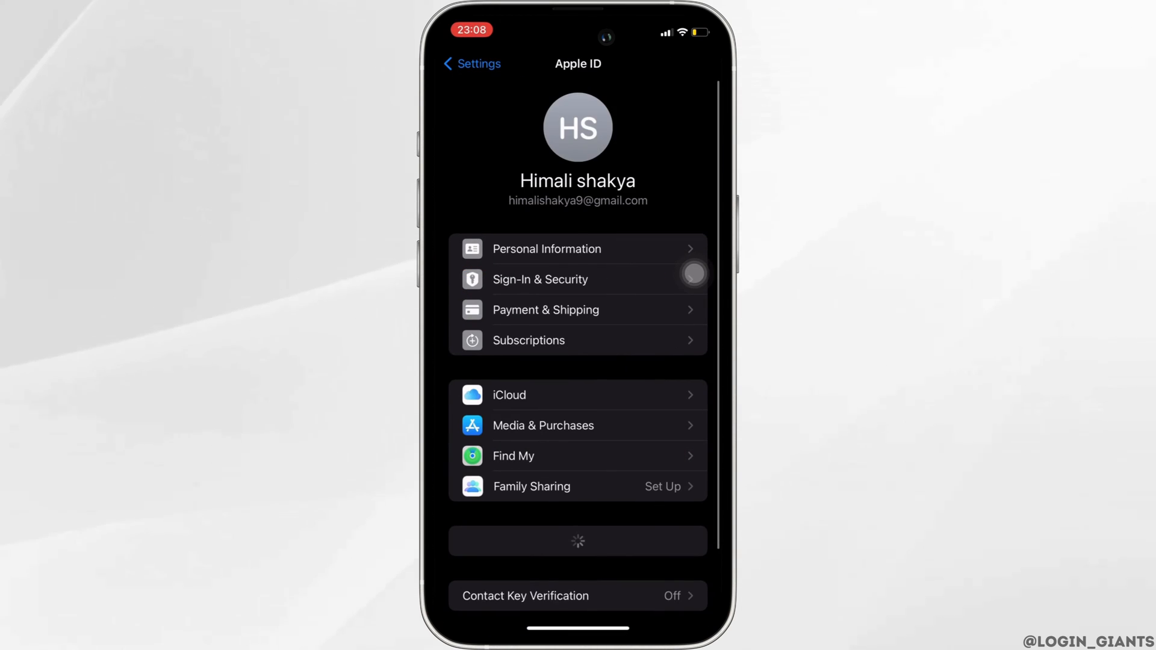